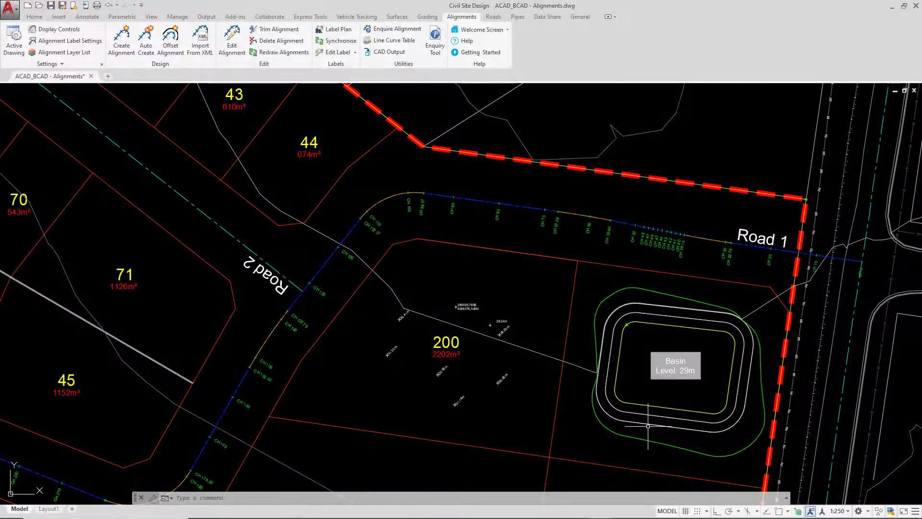
Start the Edit Alignment command from the Alignments ribbon
{"action": "left_click", "coordinate": [231, 40]}
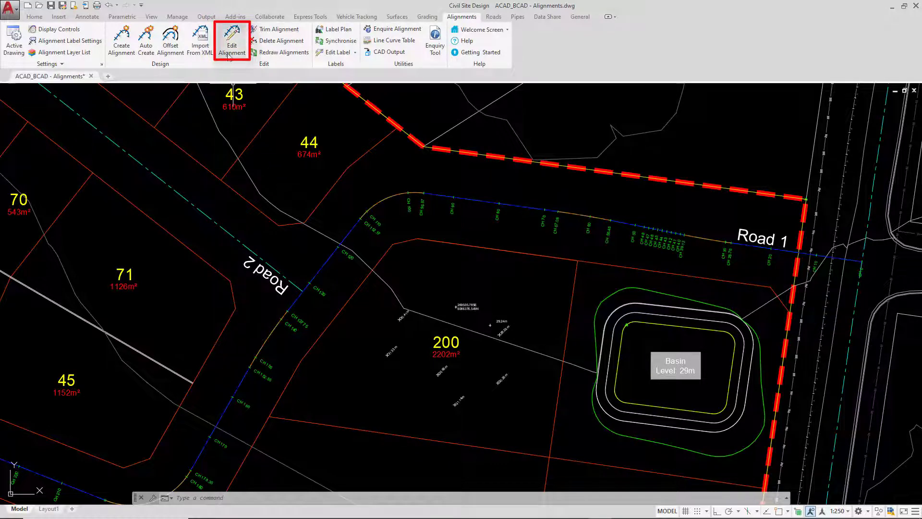
{"action": "left_click", "coordinate": [232, 41]}
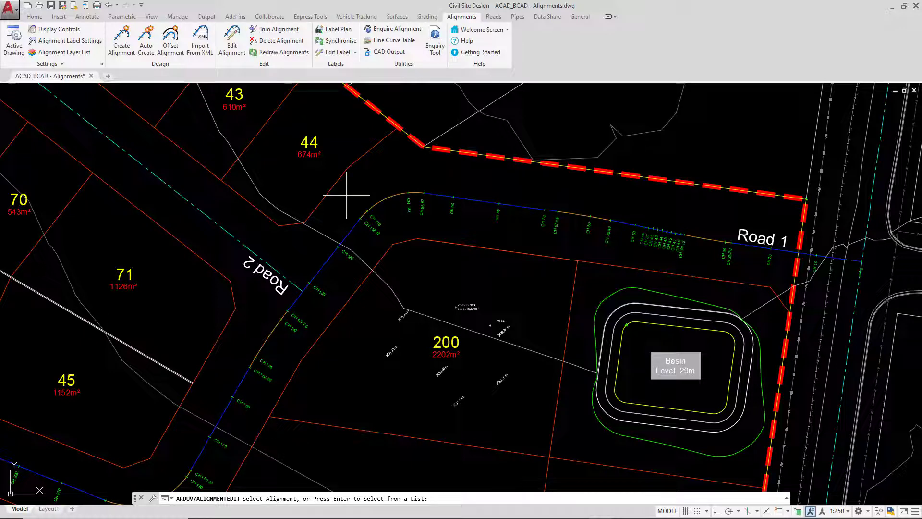
{"action": "mouse_move", "coordinate": [383, 210]}
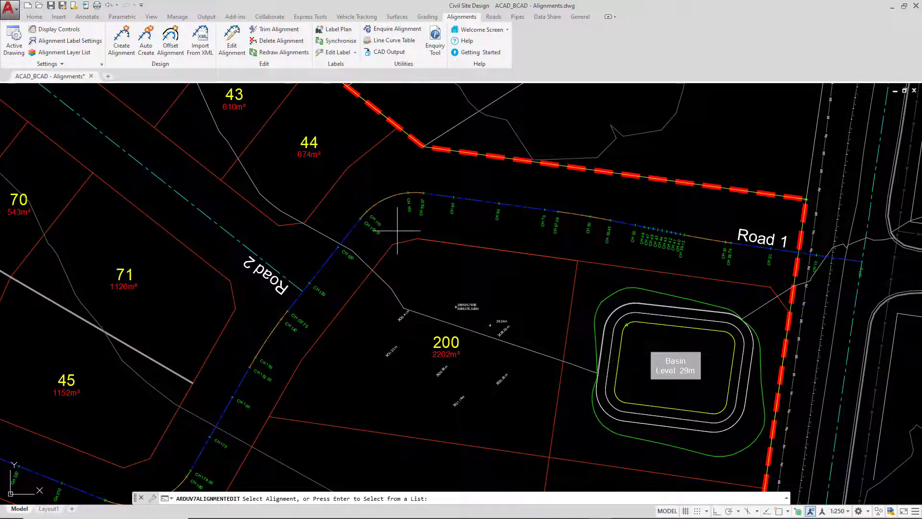
{"action": "mouse_move", "coordinate": [388, 224]}
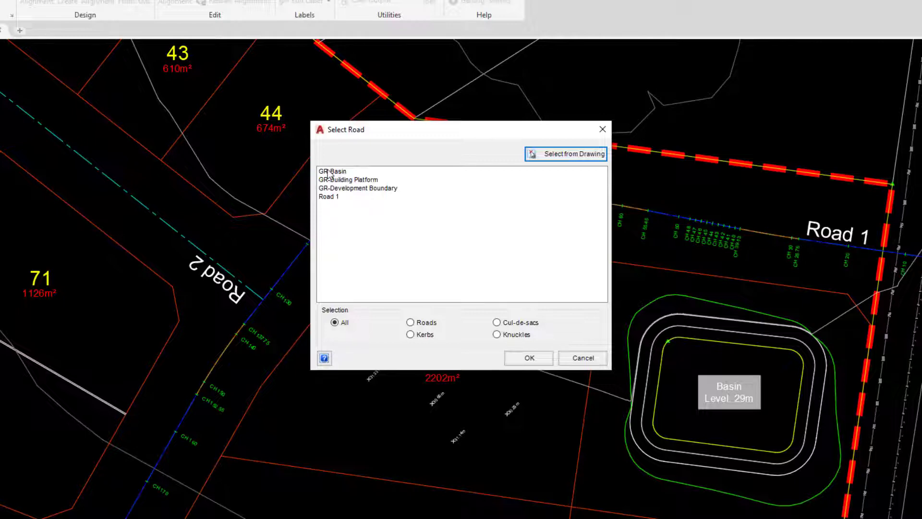
{"action": "mouse_move", "coordinate": [337, 195]}
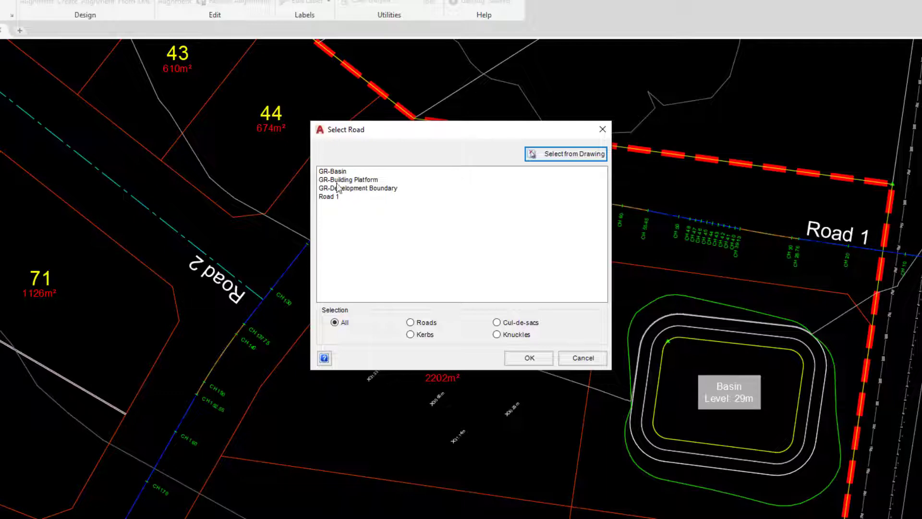
{"action": "mouse_move", "coordinate": [338, 195]}
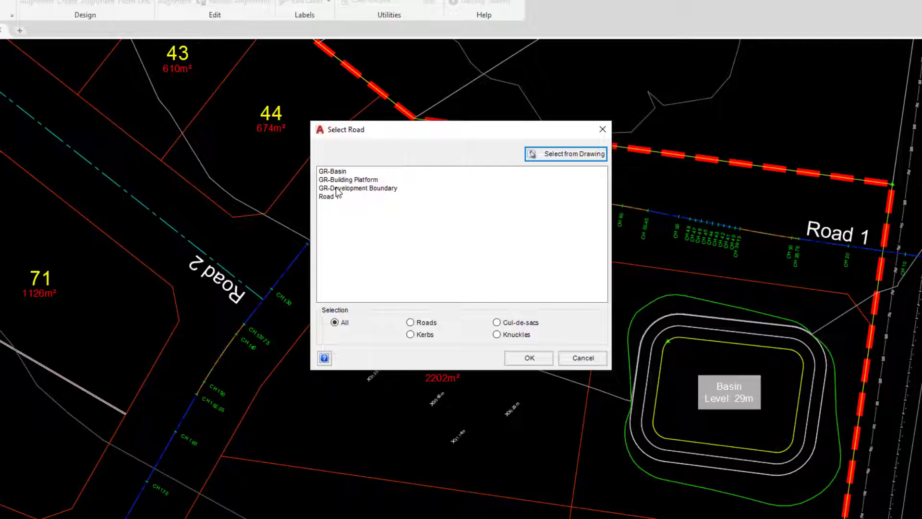
Select Road 1 in the Select Road dialog and confirm it for editing
{"action": "left_click", "coordinate": [328, 195]}
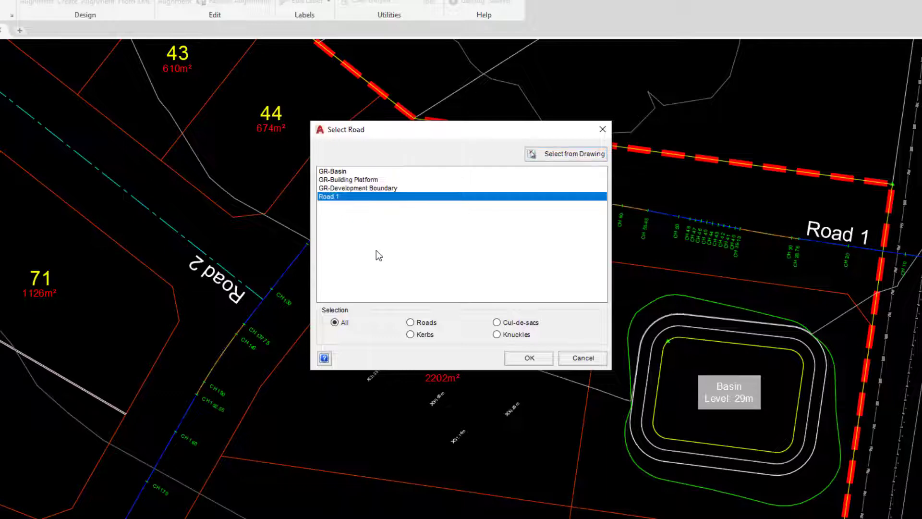
{"action": "mouse_move", "coordinate": [463, 376]}
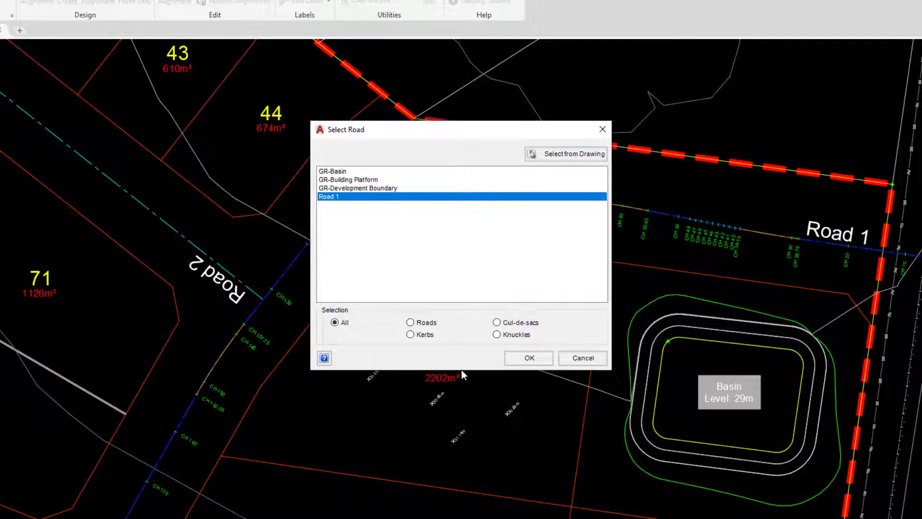
{"action": "left_click", "coordinate": [528, 357]}
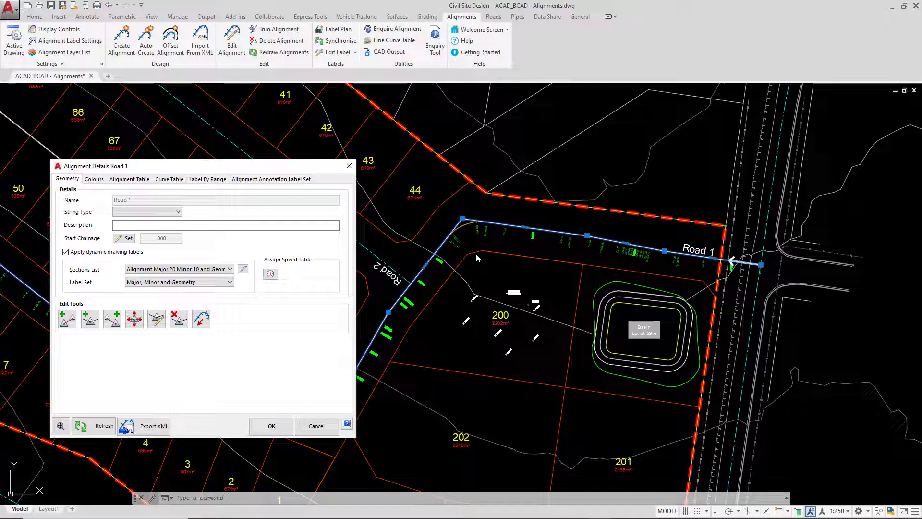
{"action": "mouse_move", "coordinate": [489, 270]}
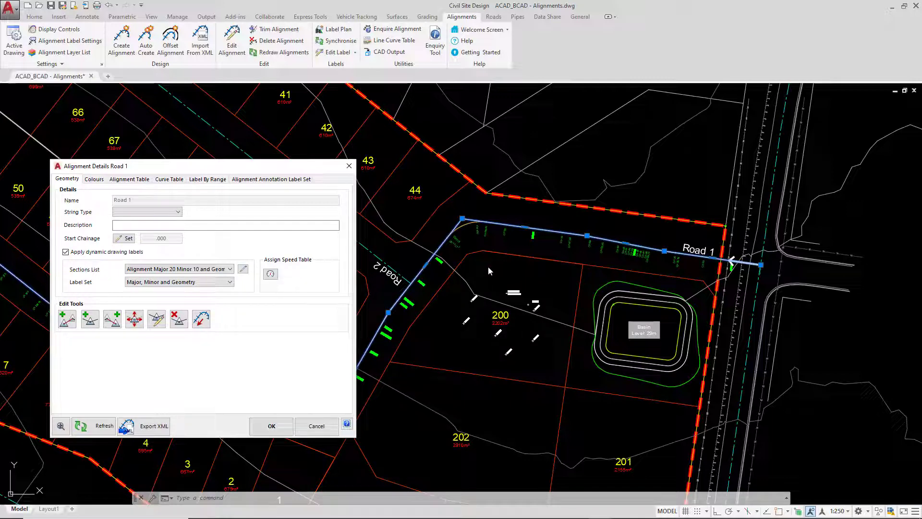
{"action": "mouse_move", "coordinate": [481, 279]}
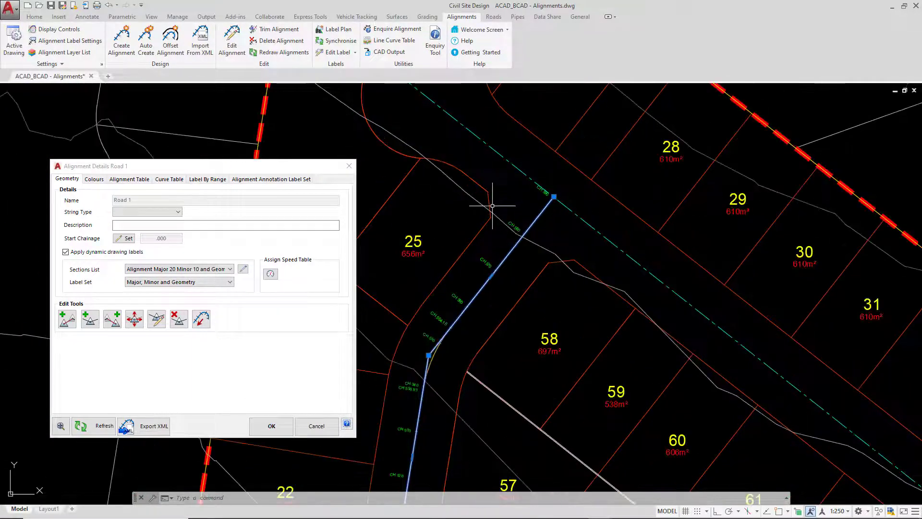
{"action": "mouse_move", "coordinate": [436, 263]}
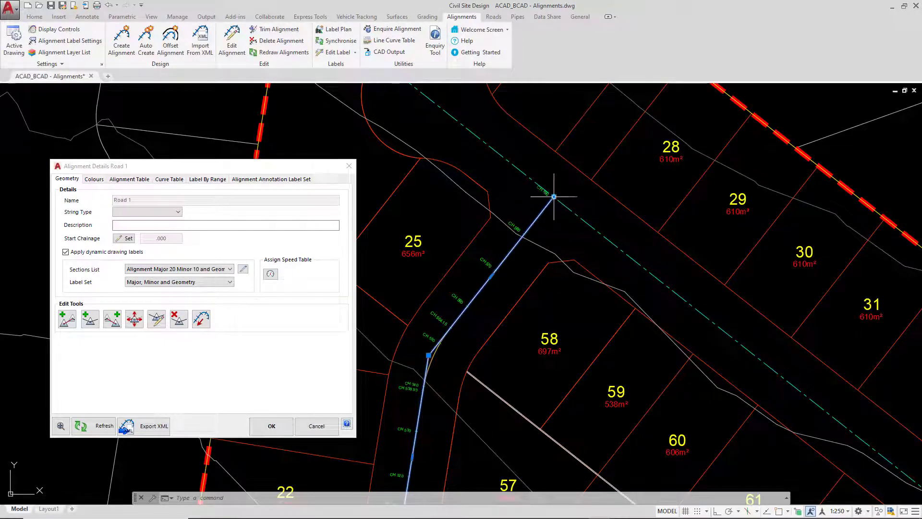
{"action": "right_click", "coordinate": [553, 196]}
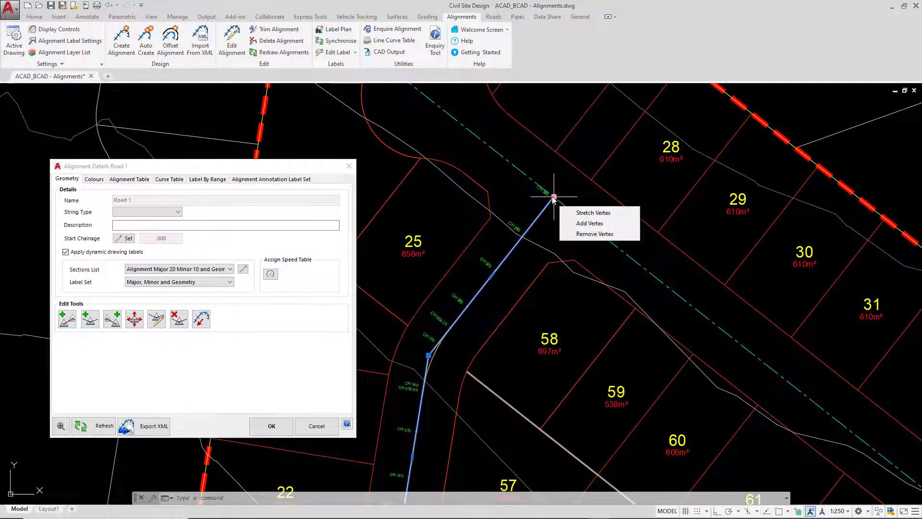
{"action": "left_click", "coordinate": [593, 213]}
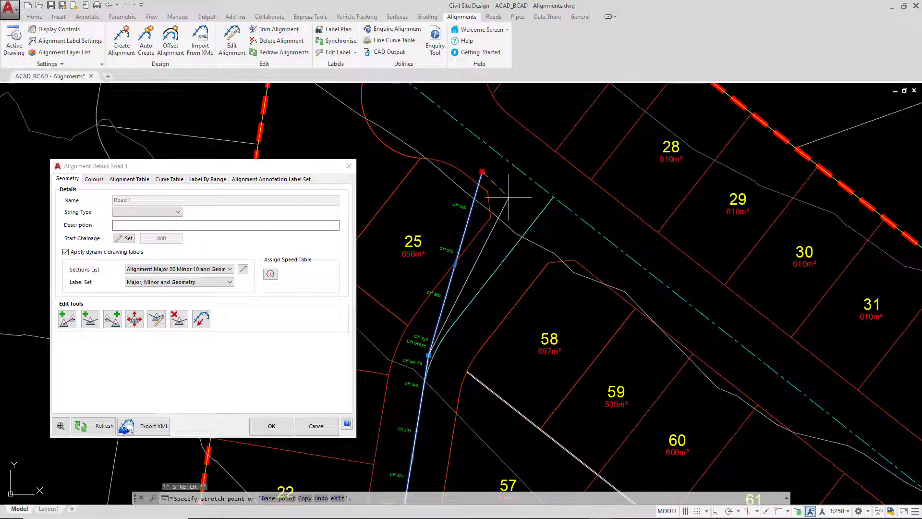
{"action": "mouse_move", "coordinate": [517, 203]}
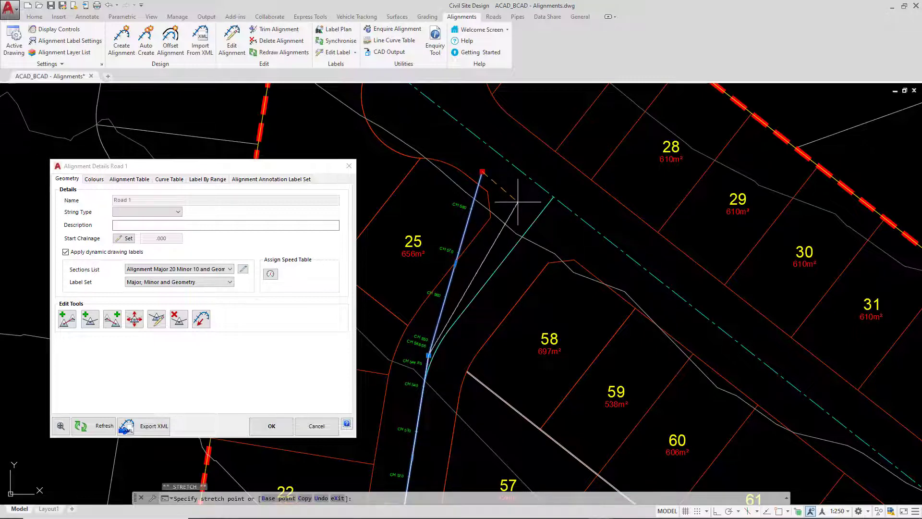
{"action": "left_click_drag", "start_coordinate": [482, 171], "coordinate": [547, 230]}
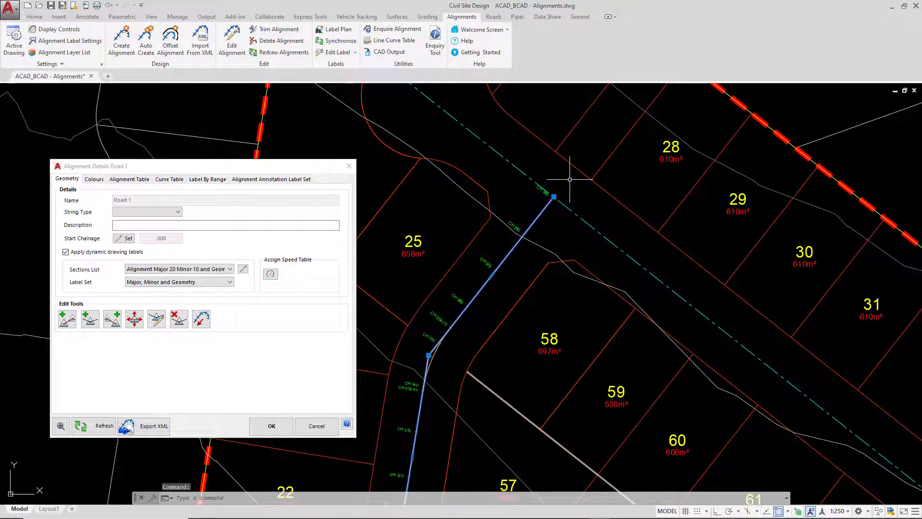
{"action": "mouse_move", "coordinate": [557, 182]}
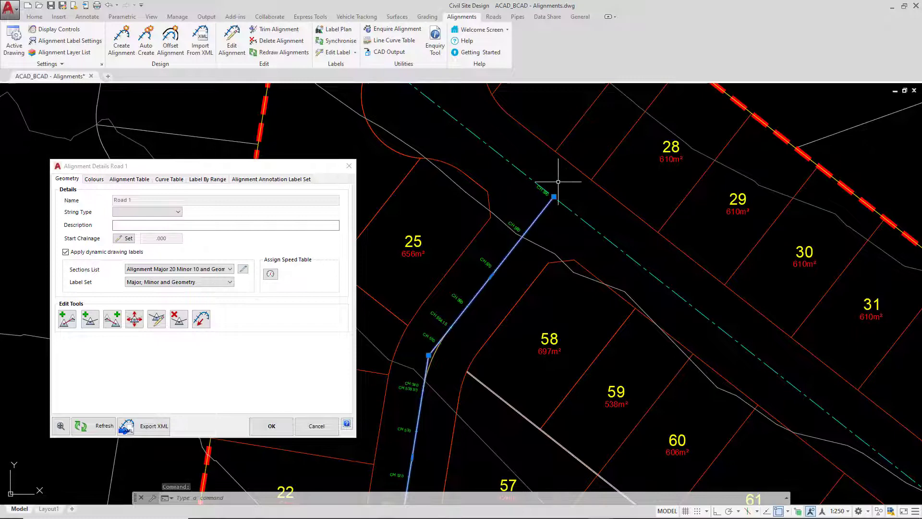
{"action": "mouse_move", "coordinate": [559, 186]}
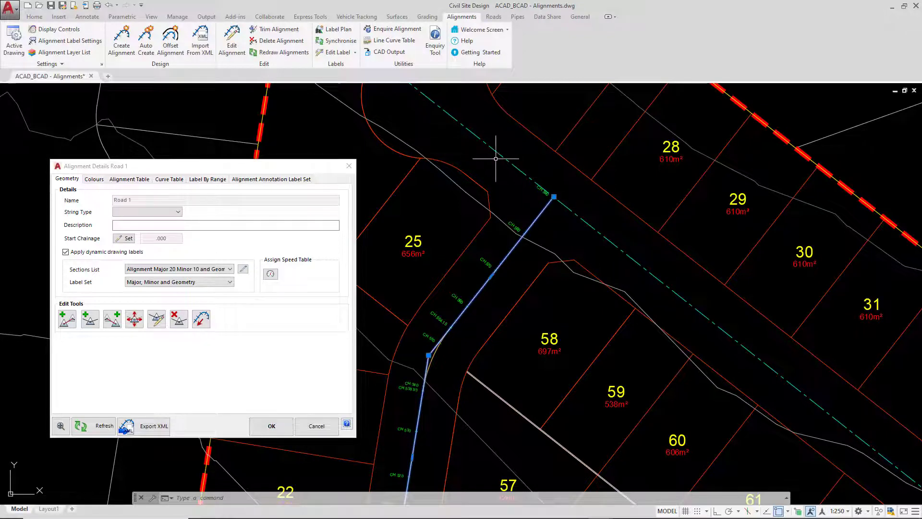
{"action": "mouse_move", "coordinate": [539, 194]}
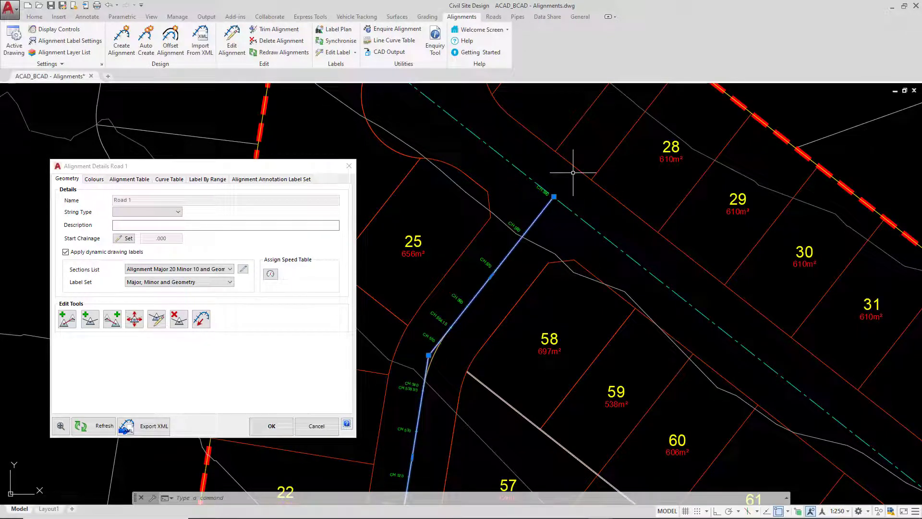
{"action": "mouse_move", "coordinate": [563, 182]}
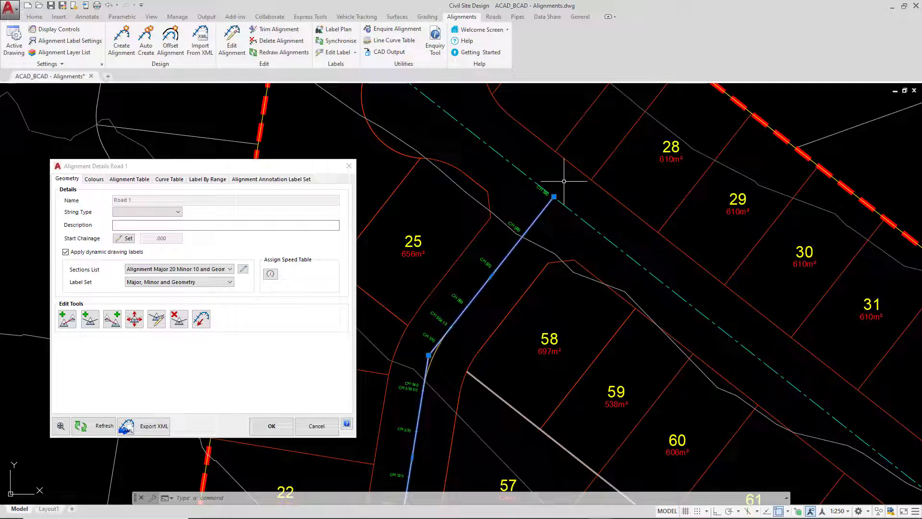
{"action": "mouse_move", "coordinate": [579, 203]}
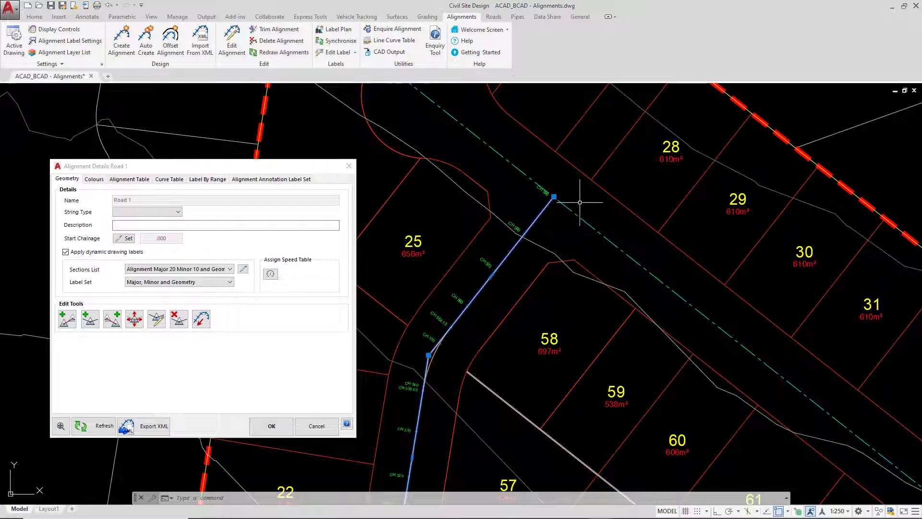
{"action": "mouse_move", "coordinate": [588, 195]}
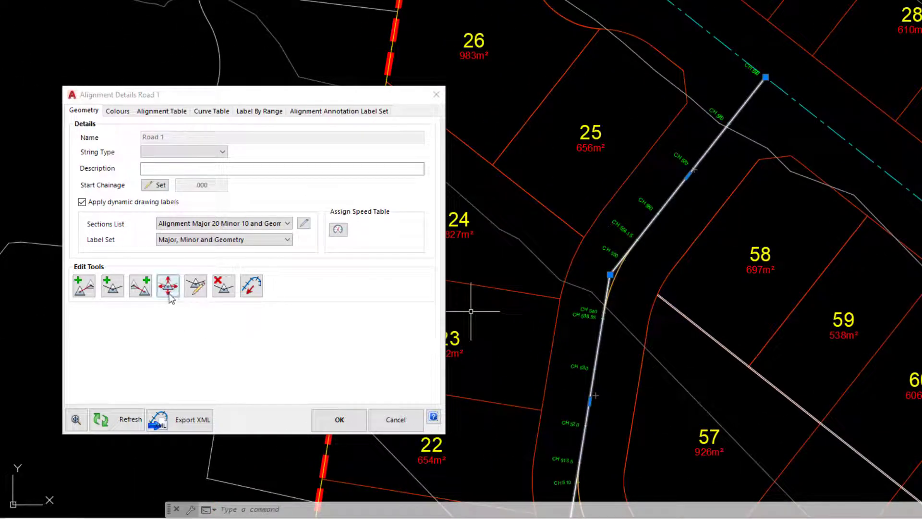
{"action": "left_click", "coordinate": [168, 286]}
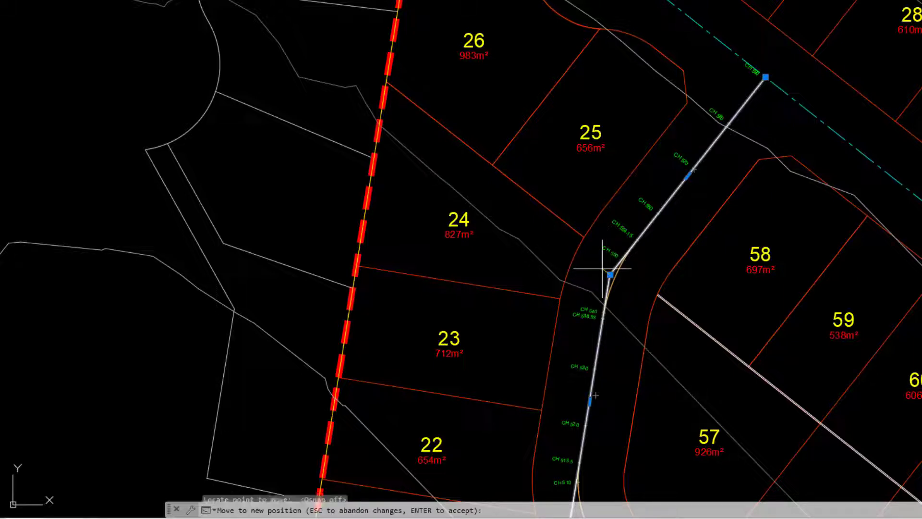
{"action": "left_click_drag", "start_coordinate": [606, 273], "coordinate": [556, 255]}
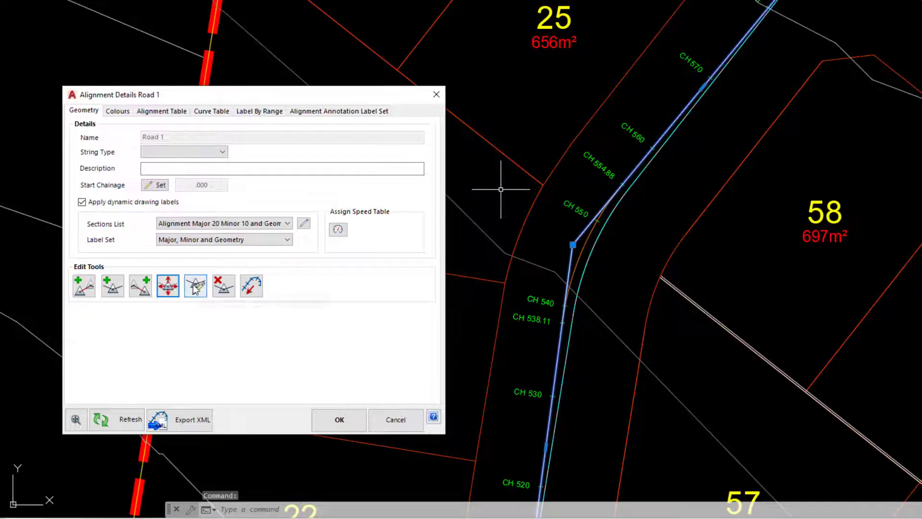
{"action": "mouse_move", "coordinate": [196, 285]}
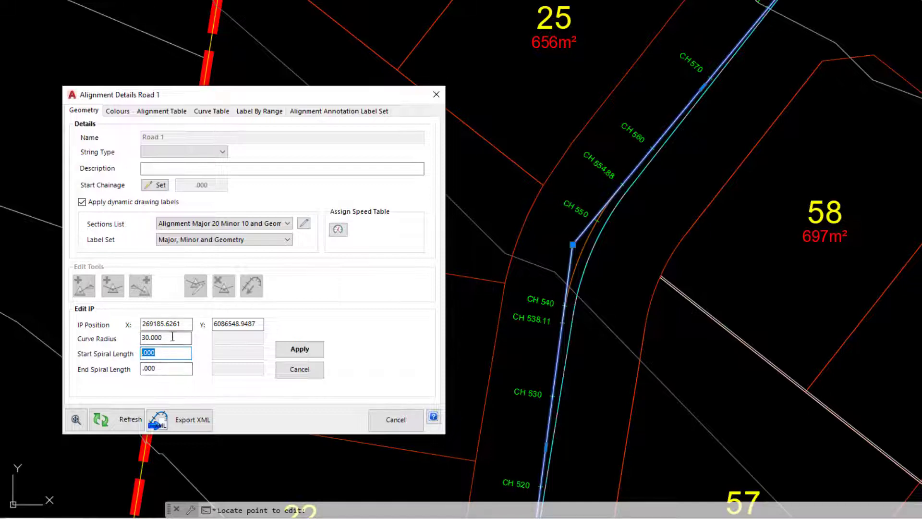
Change the bend's curve radius from 30 to 25 and apply it
{"action": "left_click", "coordinate": [165, 337]}
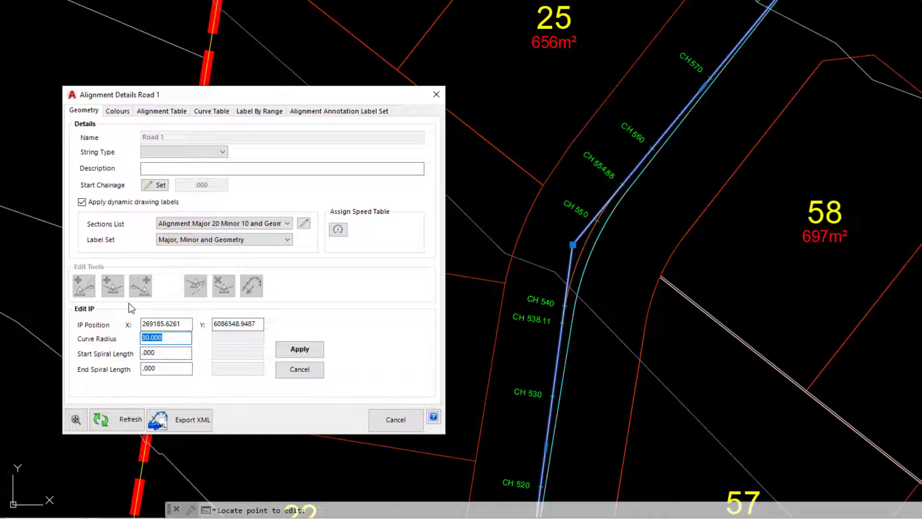
{"action": "type", "text": "25"}
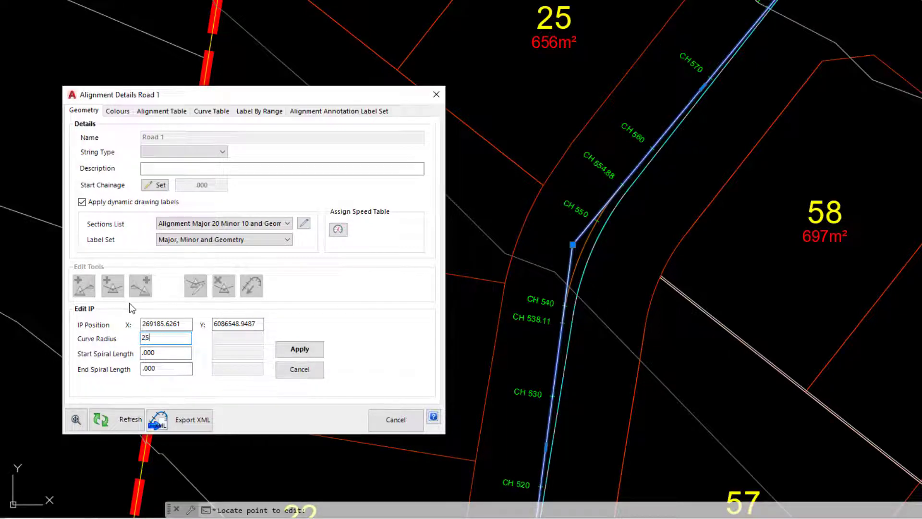
{"action": "left_click", "coordinate": [300, 348]}
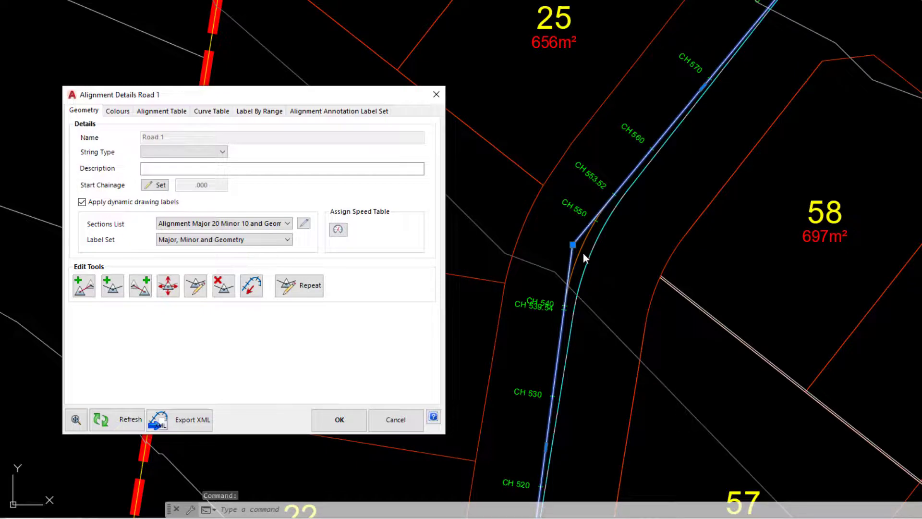
{"action": "mouse_move", "coordinate": [599, 238]}
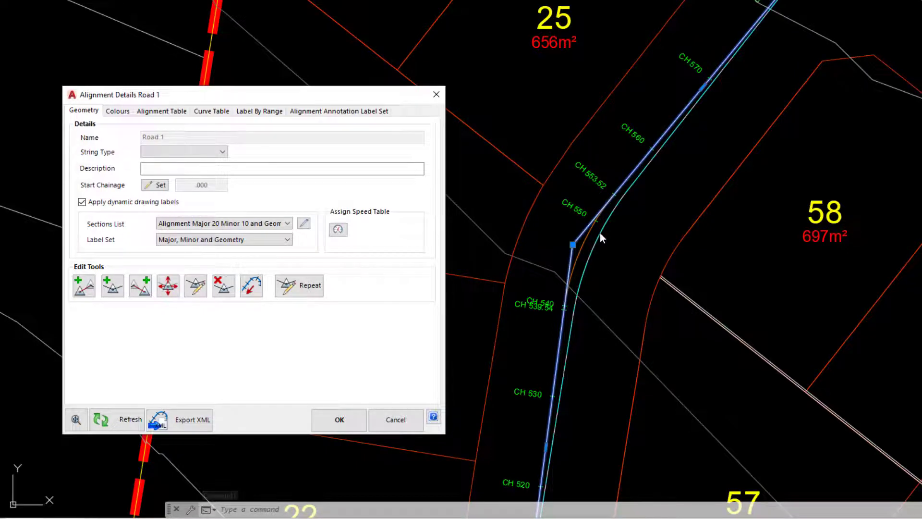
{"action": "mouse_move", "coordinate": [429, 158]}
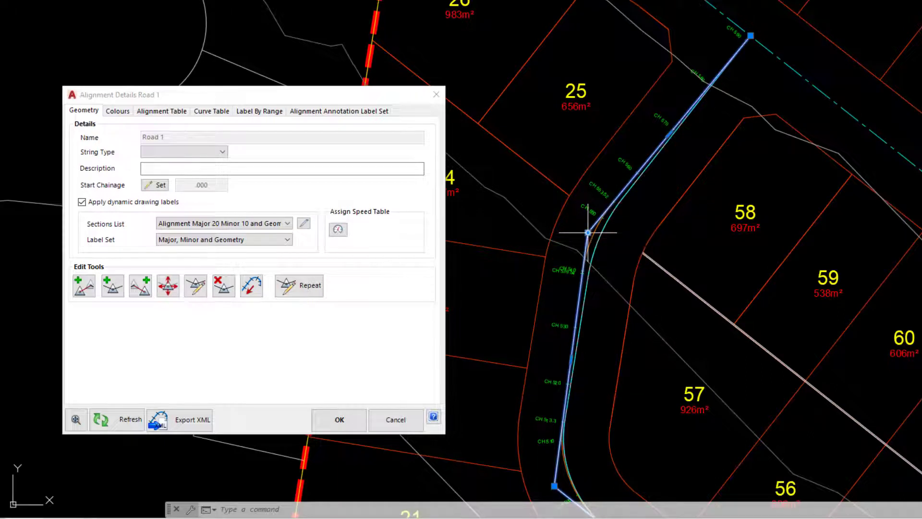
{"action": "right_click", "coordinate": [554, 484]}
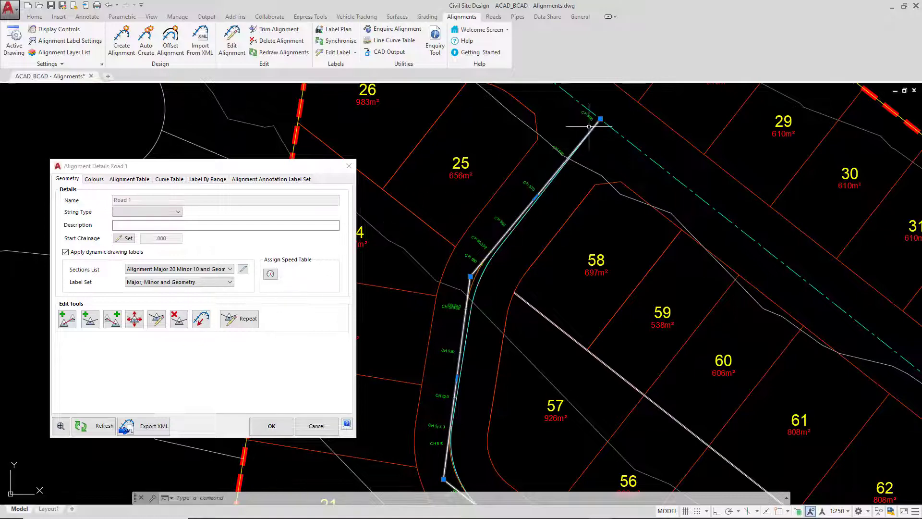
{"action": "mouse_move", "coordinate": [601, 119]}
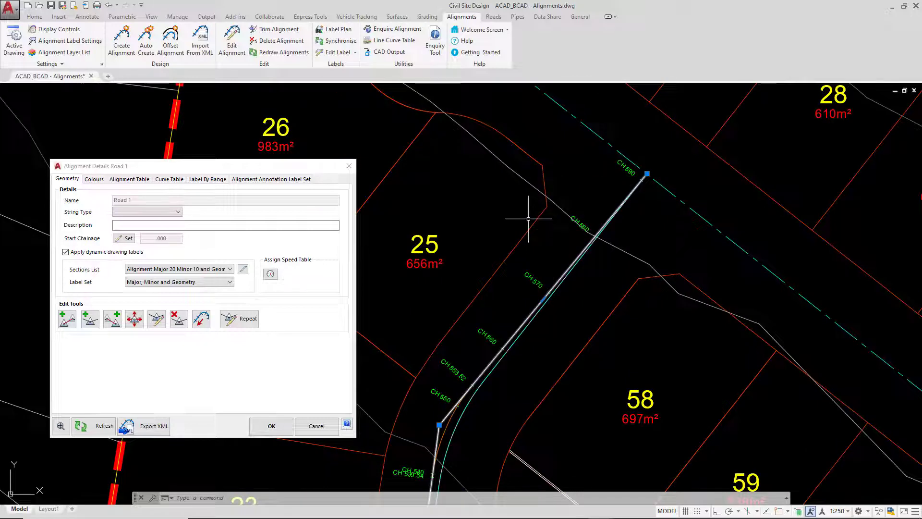
Reverse Road 1's direction, then reverse it again to restore chainages up to CH 590
{"action": "left_click", "coordinate": [200, 318]}
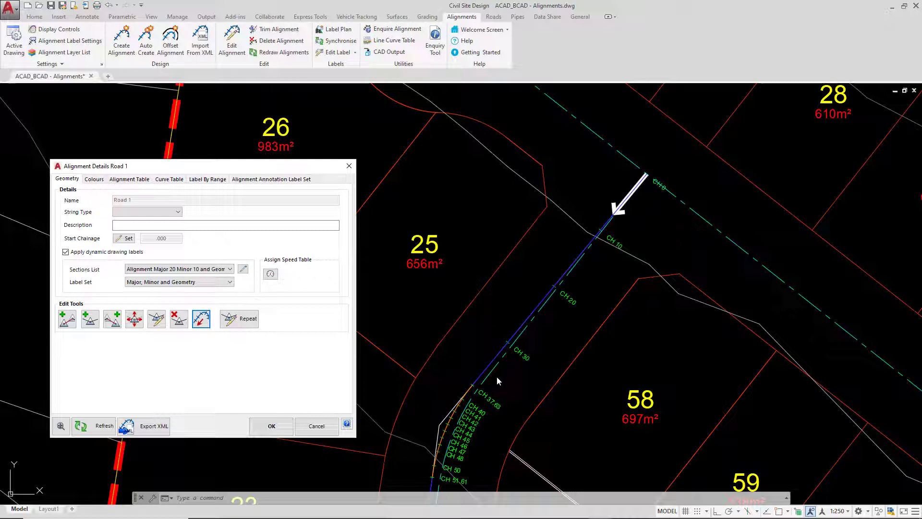
{"action": "mouse_move", "coordinate": [202, 319]}
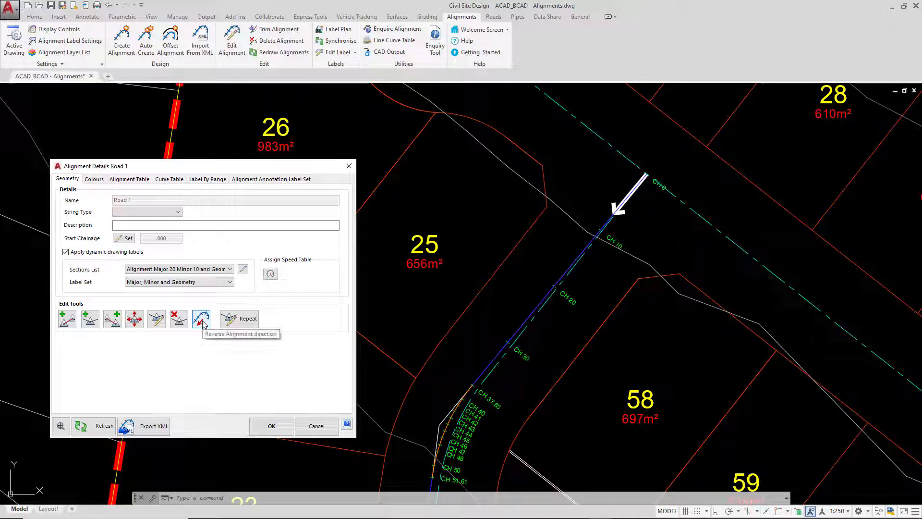
{"action": "left_click", "coordinate": [201, 318]}
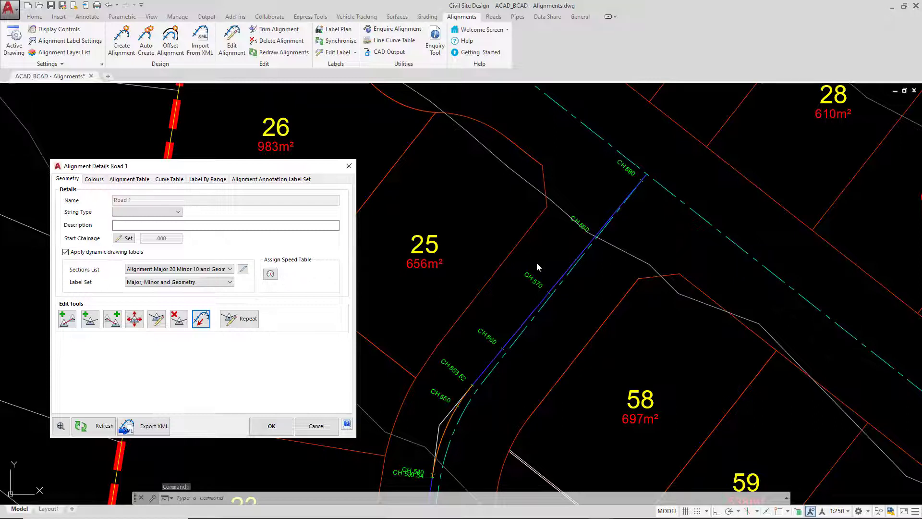
{"action": "mouse_move", "coordinate": [198, 348]}
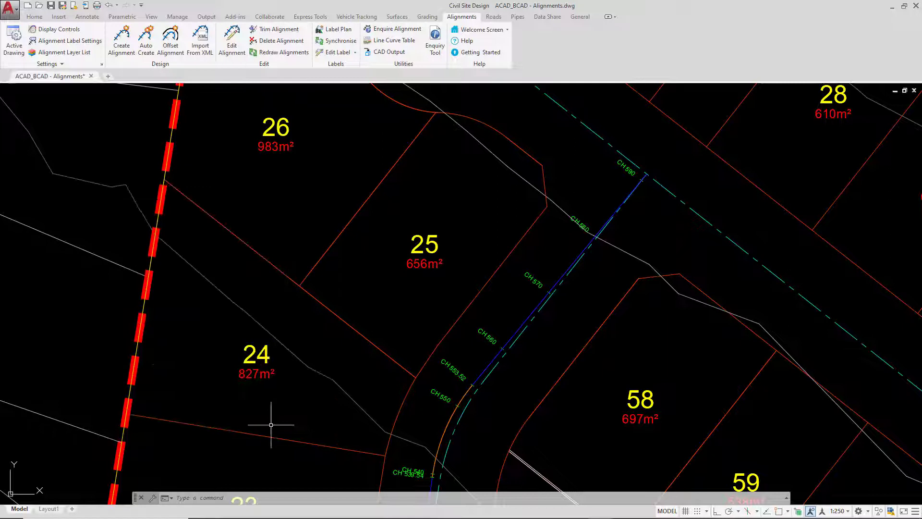
{"action": "mouse_move", "coordinate": [285, 232]}
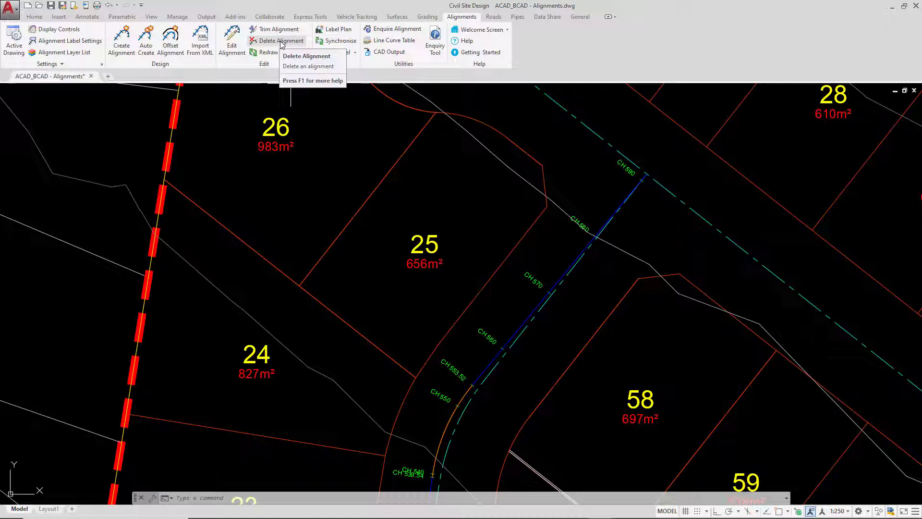
{"action": "left_click", "coordinate": [280, 40]}
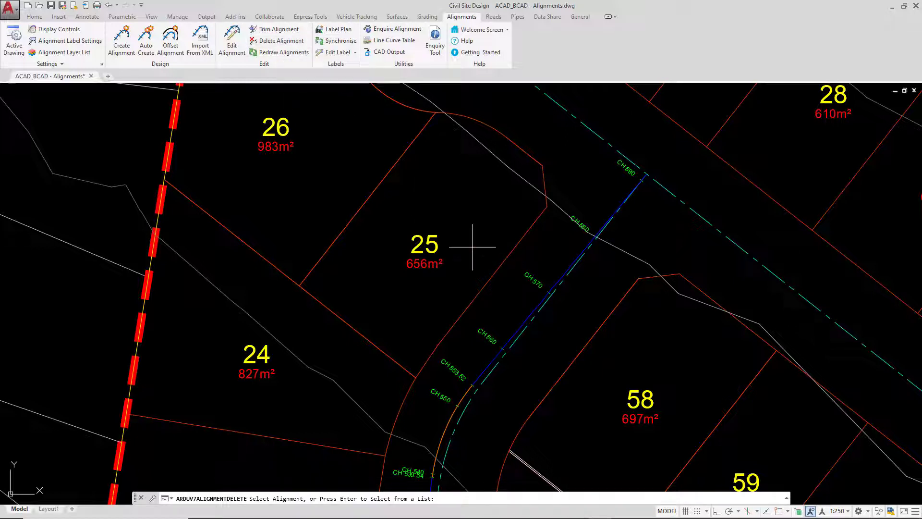
{"action": "mouse_move", "coordinate": [527, 315]}
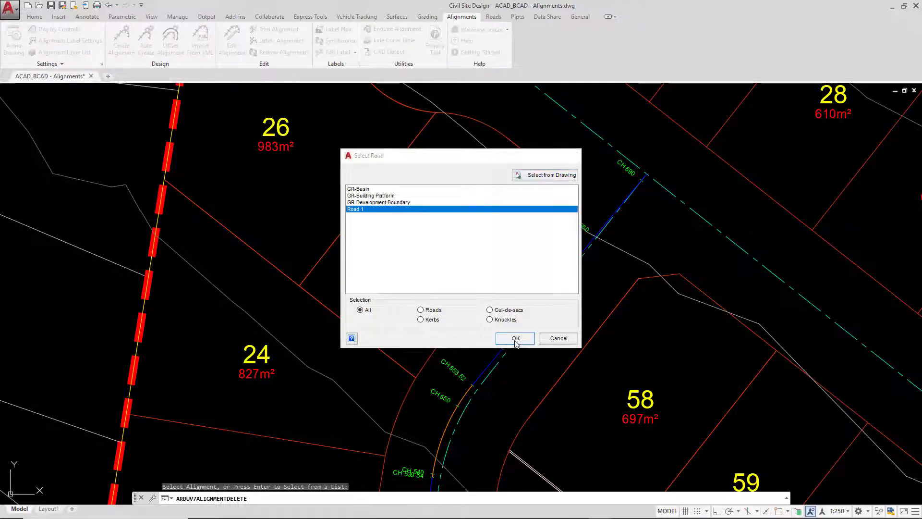
{"action": "left_click", "coordinate": [515, 337]}
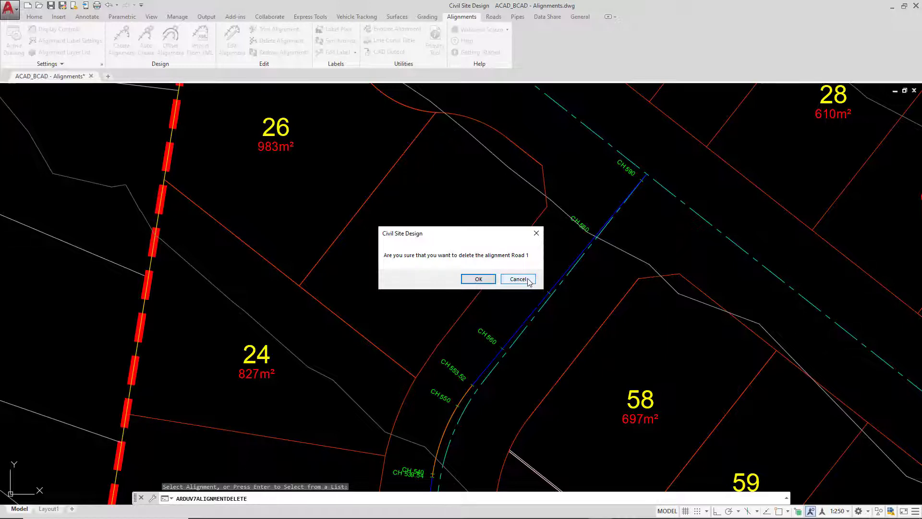
{"action": "left_click", "coordinate": [477, 279]}
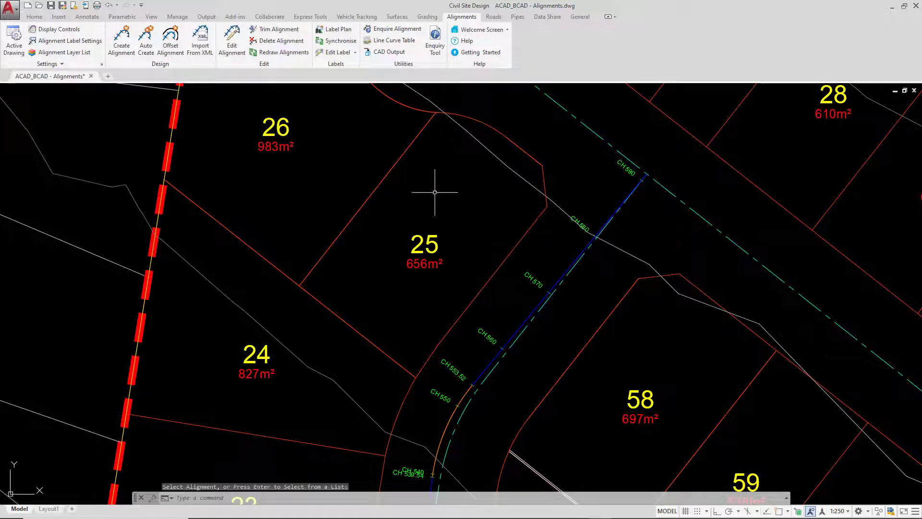
{"action": "mouse_move", "coordinate": [435, 212]}
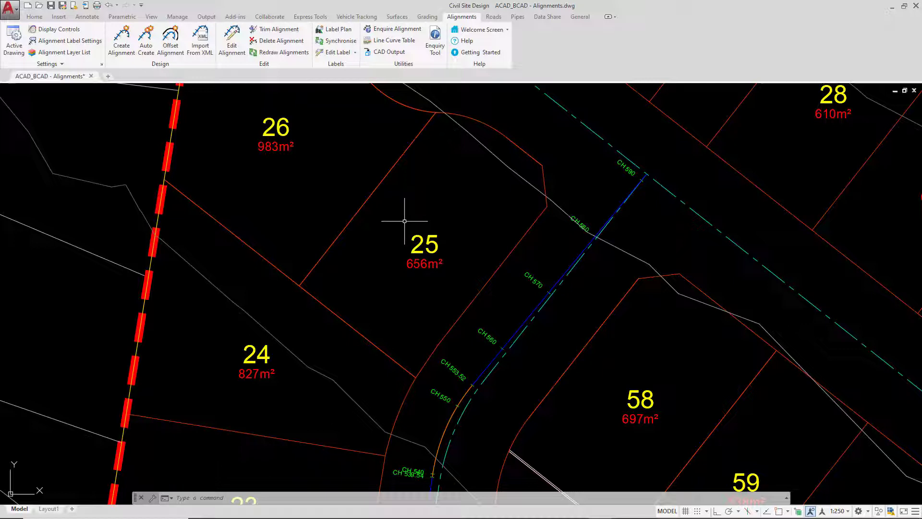
{"action": "mouse_move", "coordinate": [403, 222]}
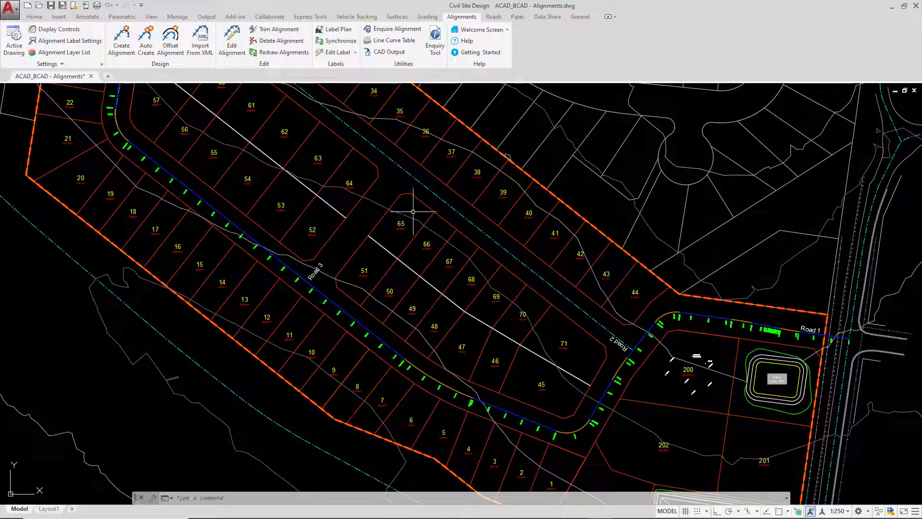
{"action": "left_click", "coordinate": [231, 40]}
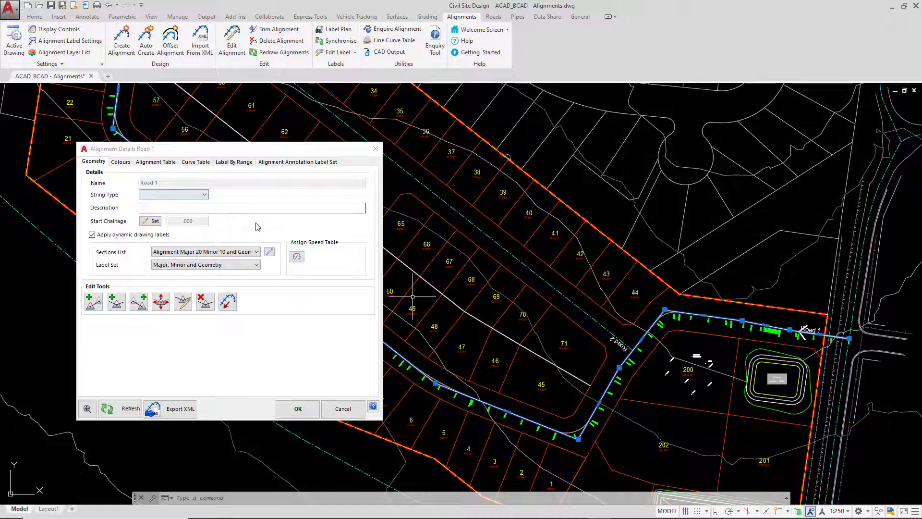
{"action": "left_click", "coordinate": [251, 207]}
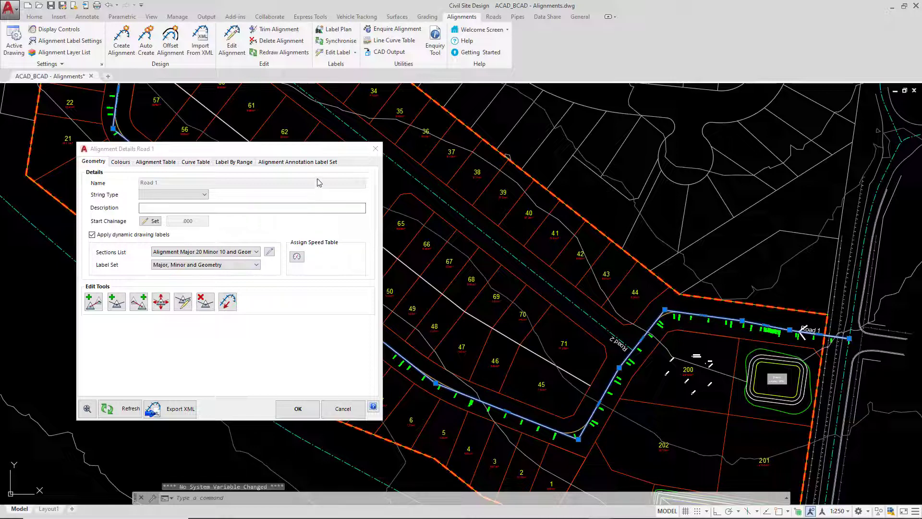
{"action": "mouse_move", "coordinate": [337, 403]}
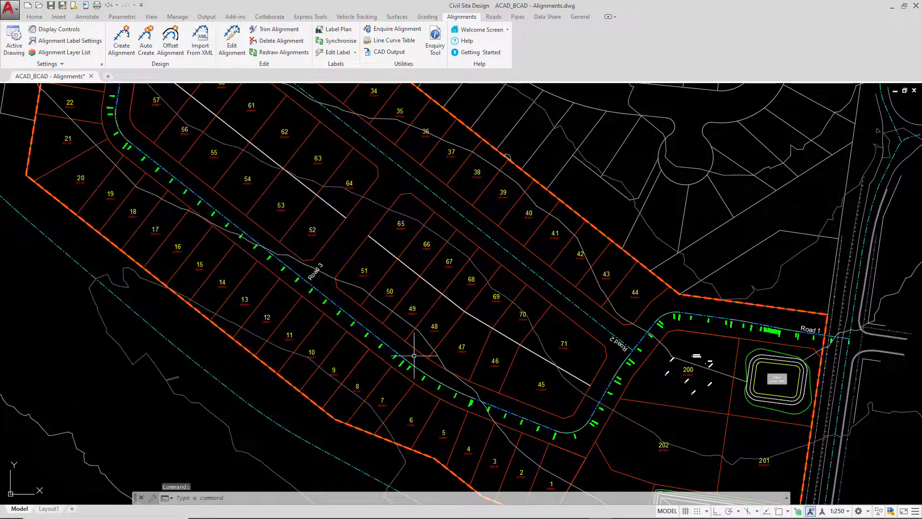
Switch to the Roads ribbon and cancel the rename of Road 1
{"action": "left_click", "coordinate": [499, 17]}
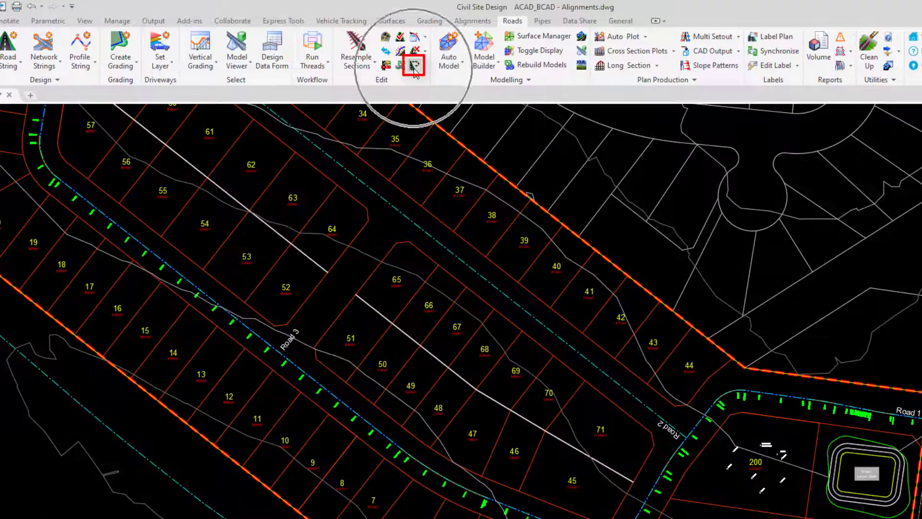
{"action": "mouse_move", "coordinate": [413, 65]}
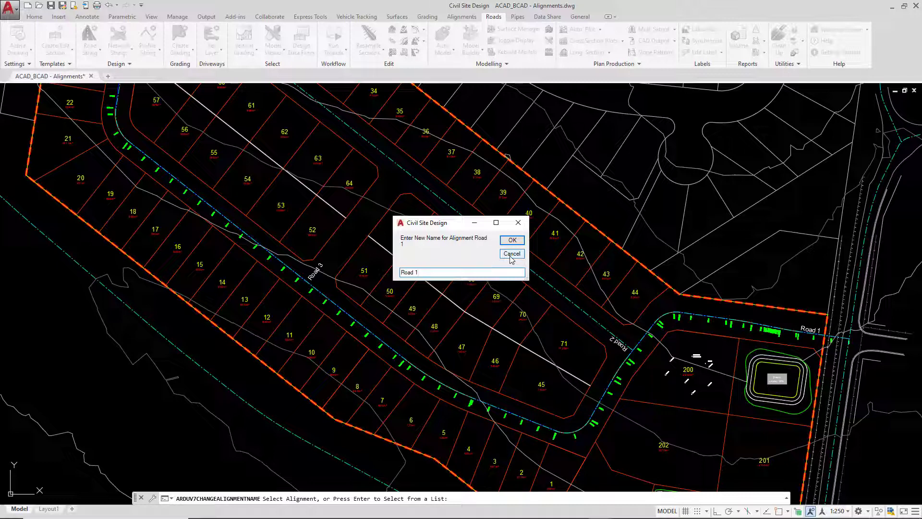
{"action": "left_click", "coordinate": [510, 254]}
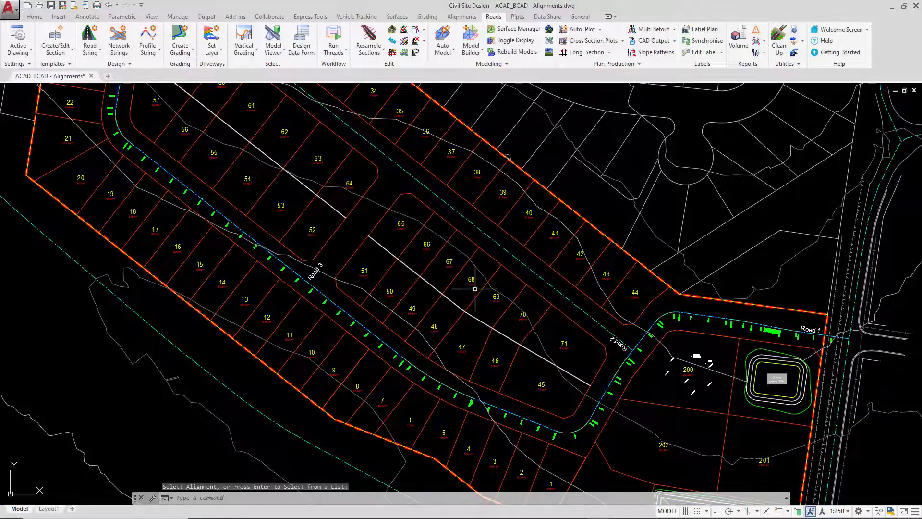
{"action": "mouse_move", "coordinate": [809, 325]}
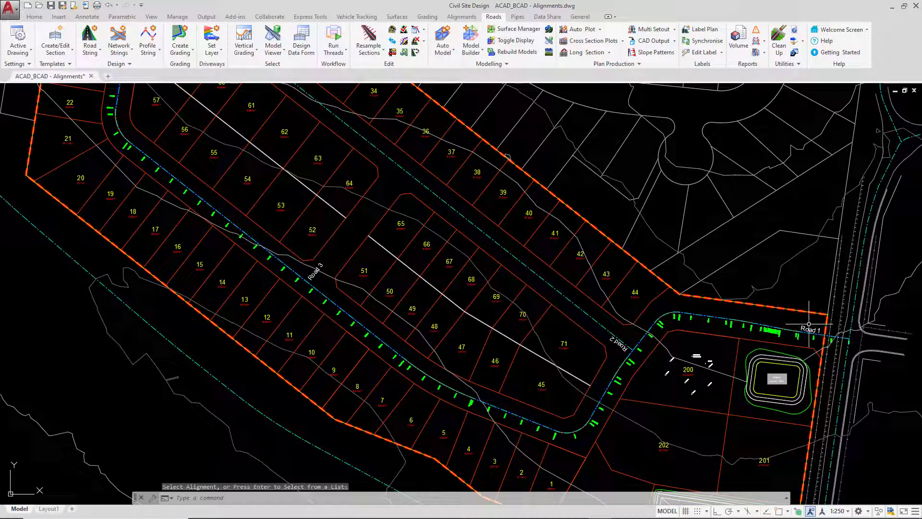